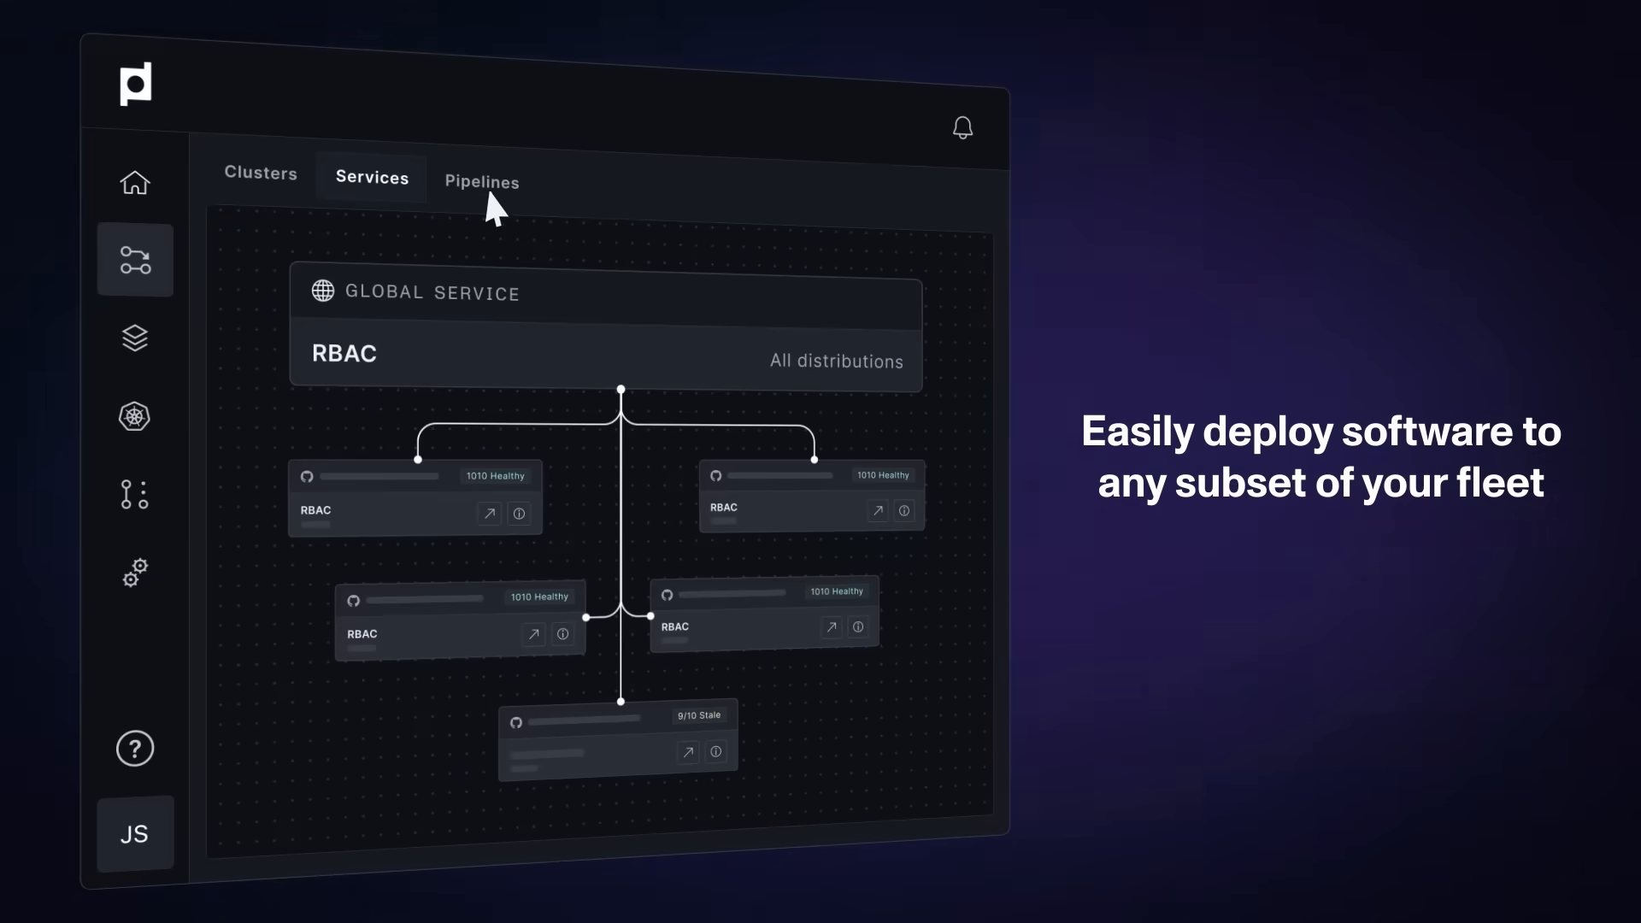
Enter gke-demo-dev as the DevCluster in the argo-rollouts PR configuration wizard.
click(480, 181)
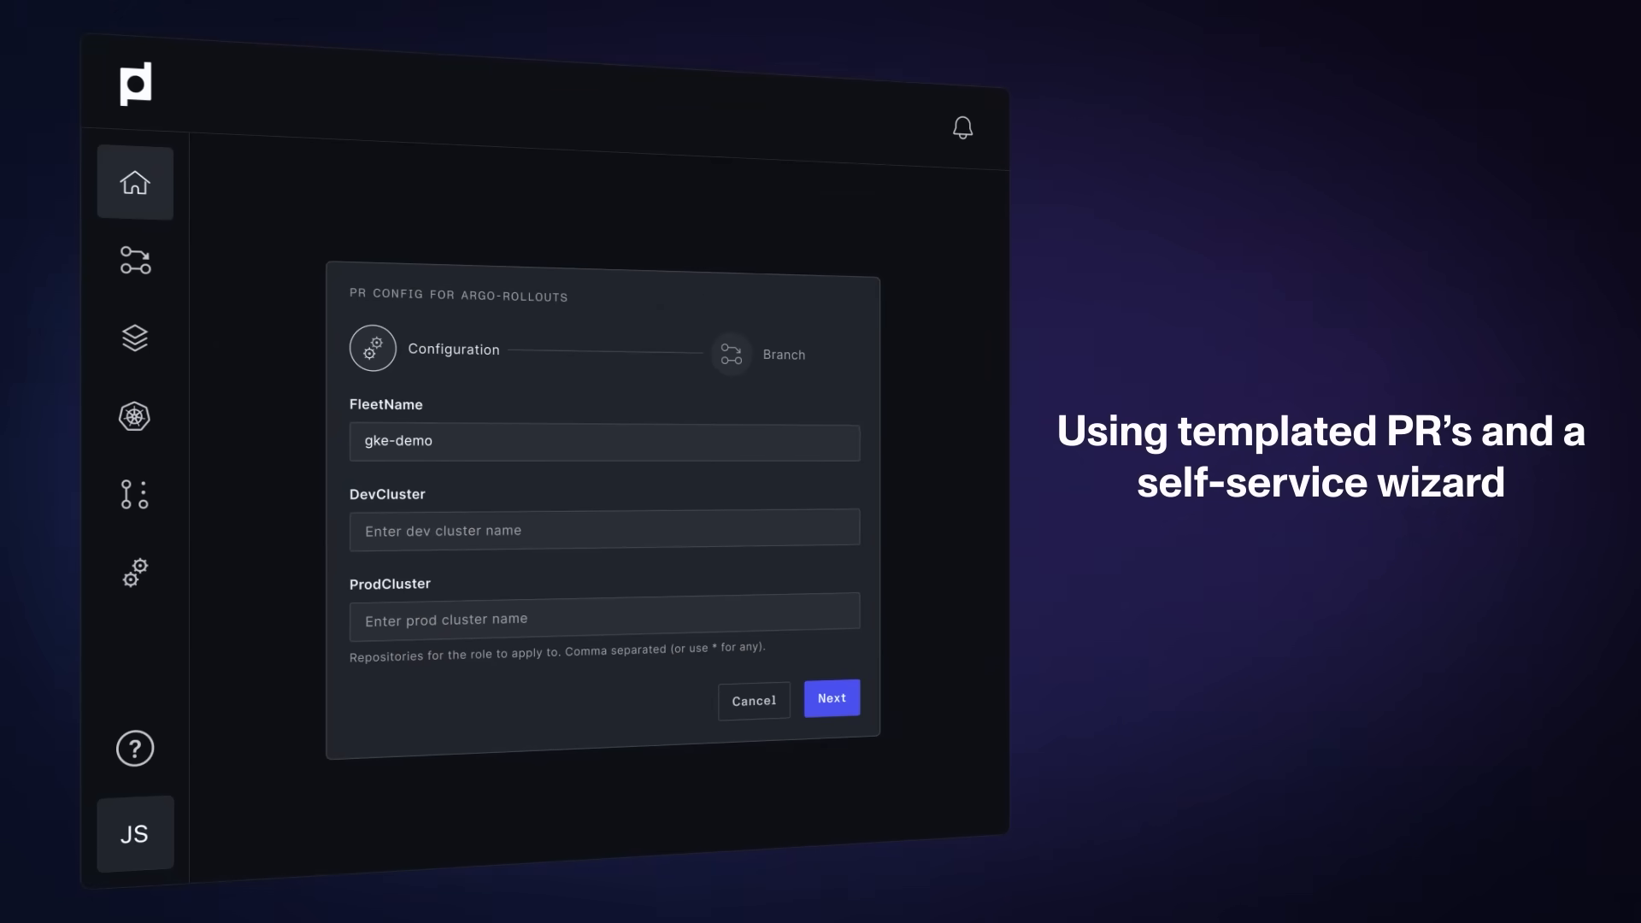
text(gke-demo-dev)
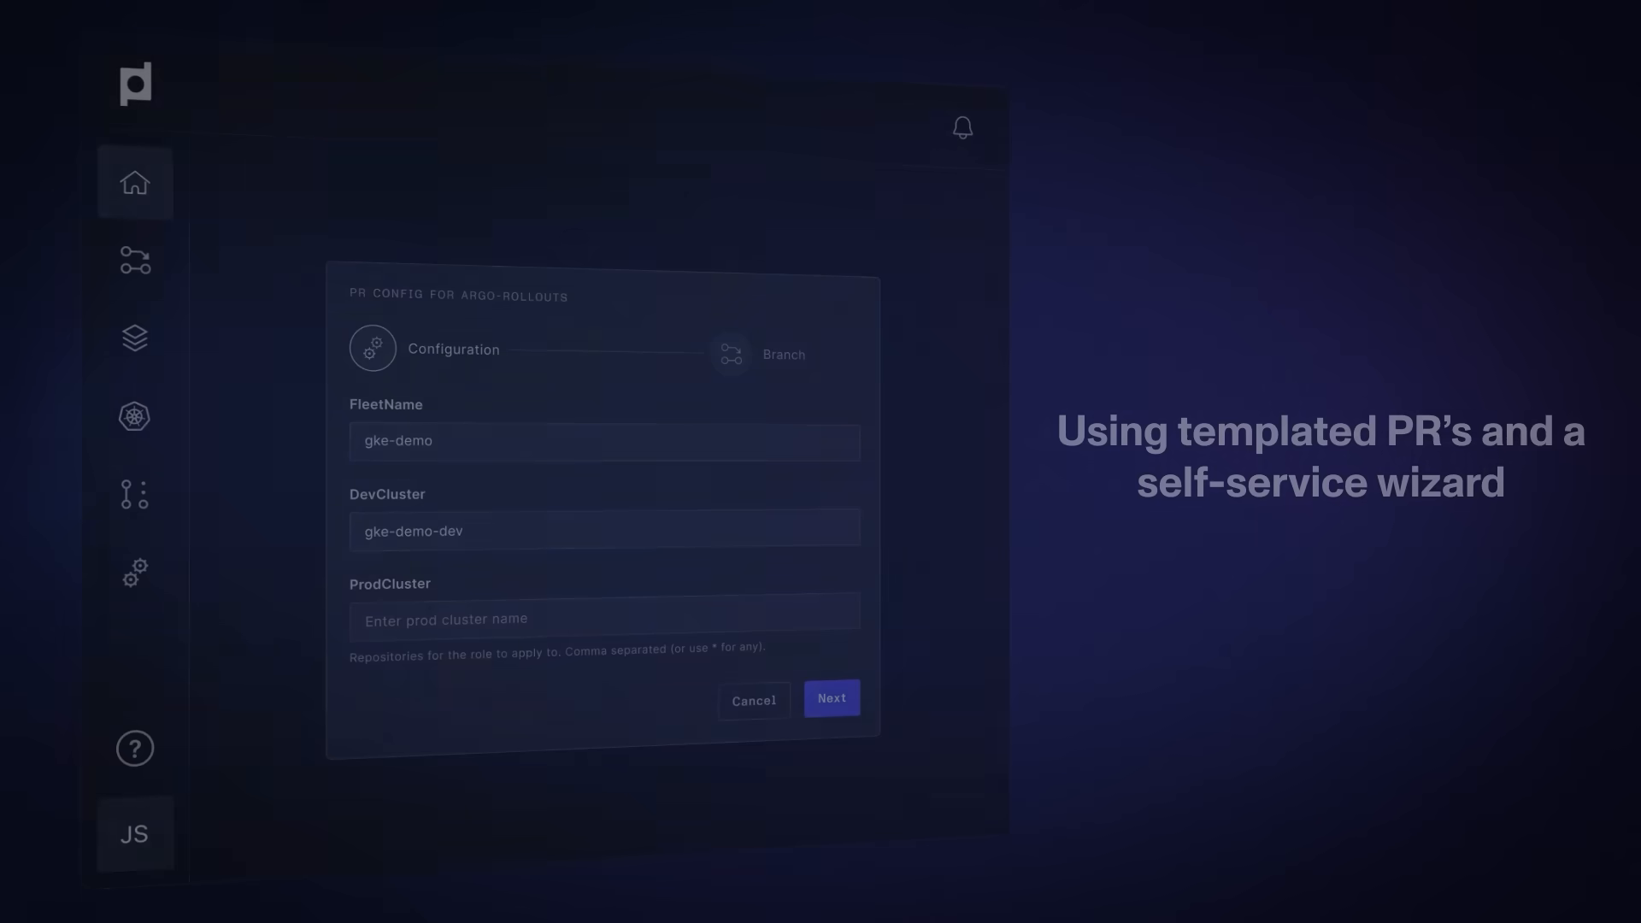